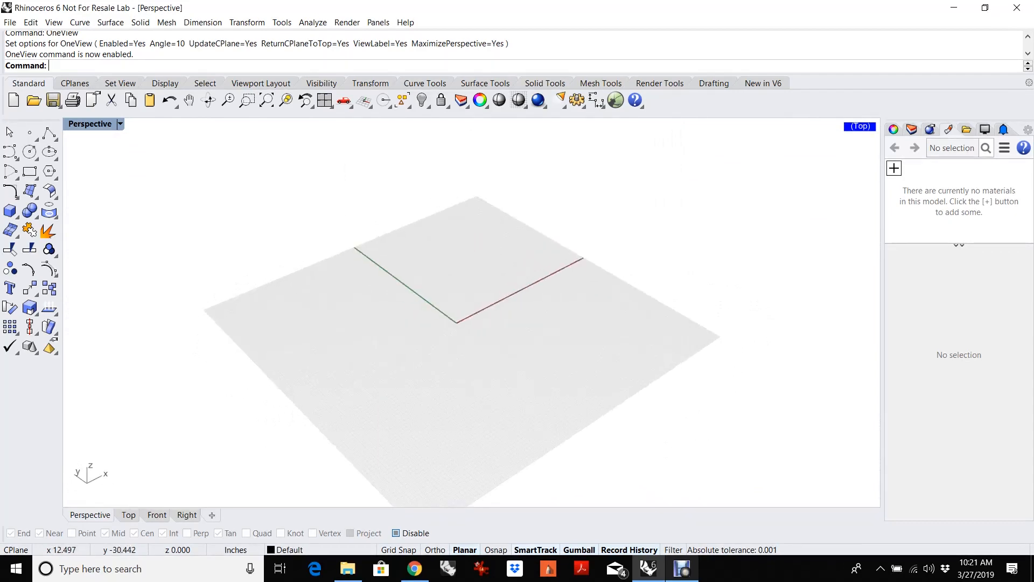
- Draw a flat circle with an upright circle crossing it, then delete the crossing circles
scroll("up", 3)
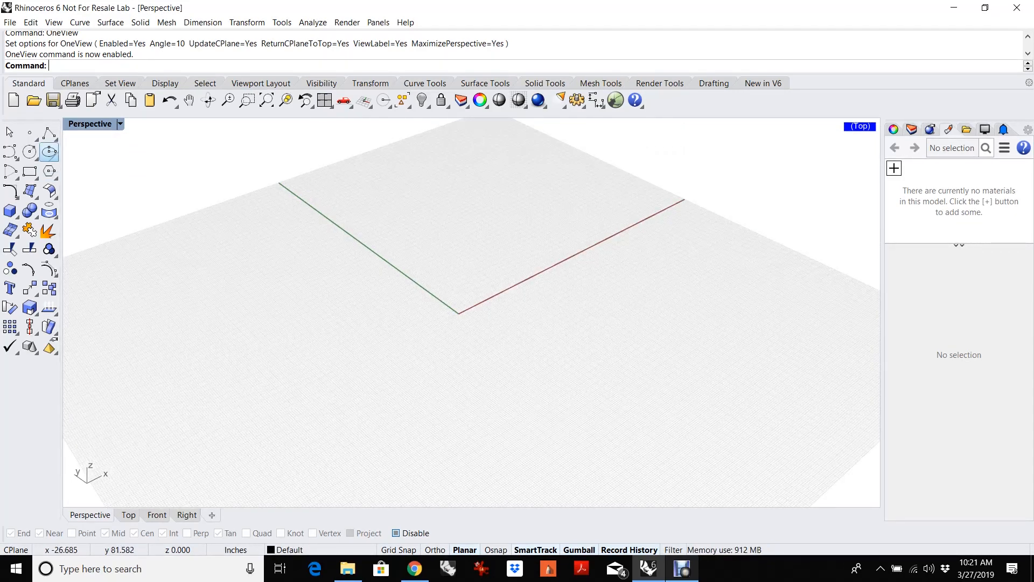
left_click(9, 152)
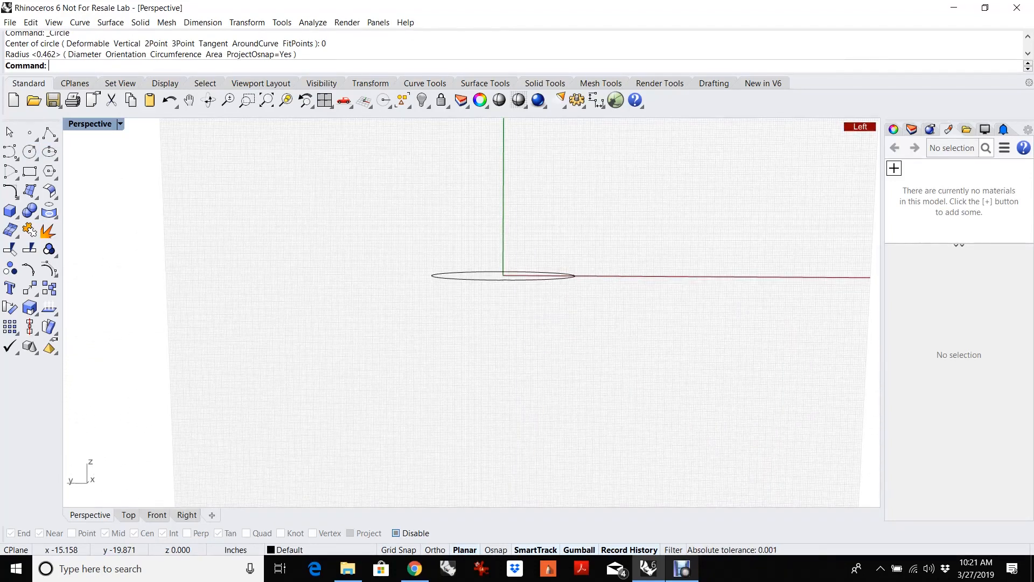
left_click(29, 152)
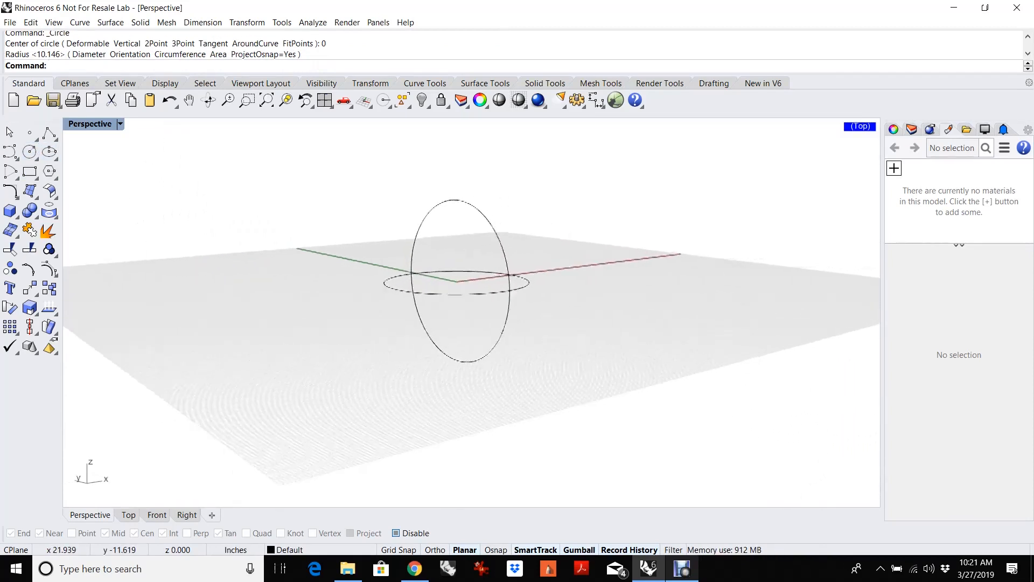
left_click(156, 515)
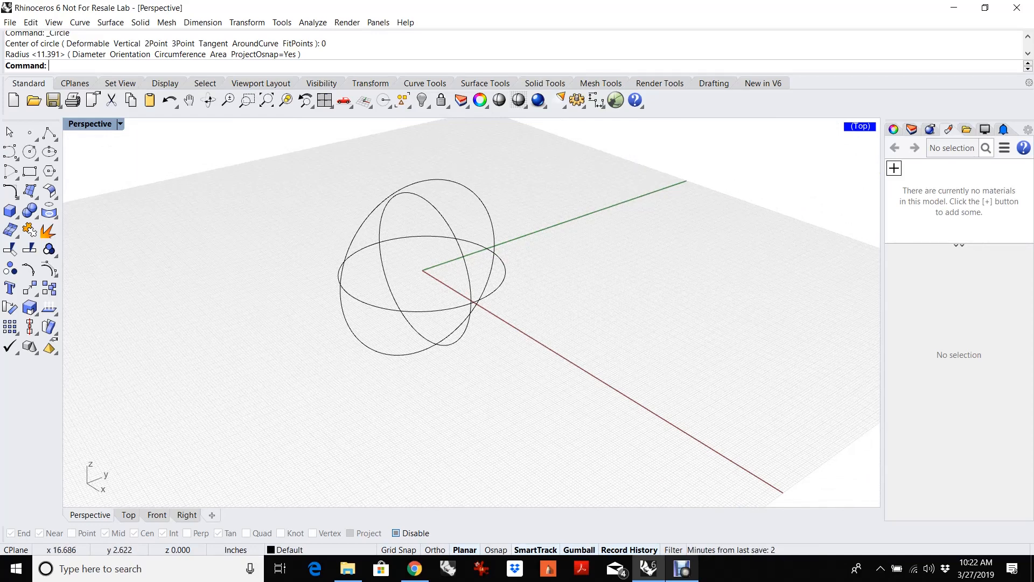
key("Delete")
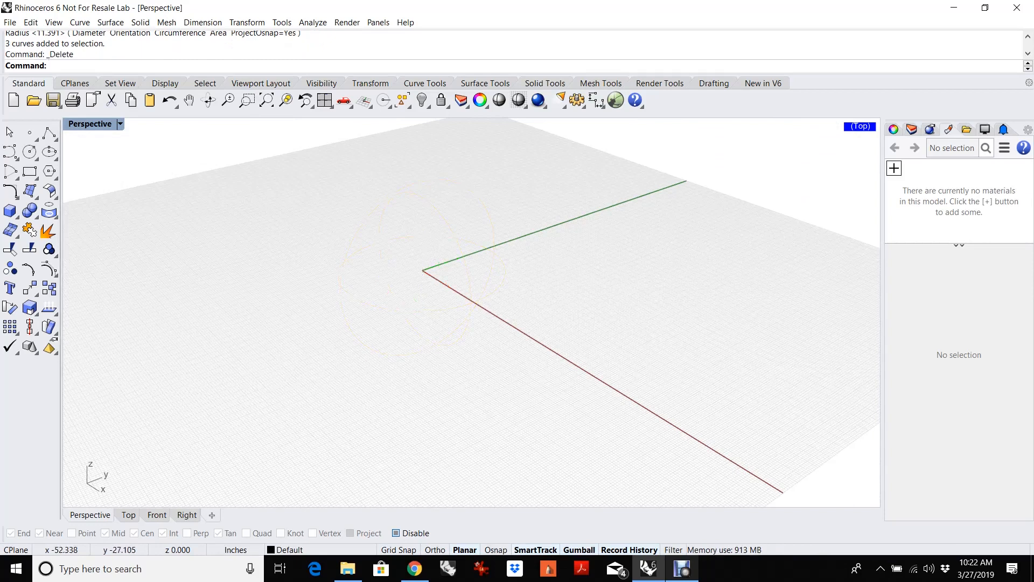
- Extrude a new circle into an upright cylinder and start an upright circle centred on the origin
left_click(30, 152)
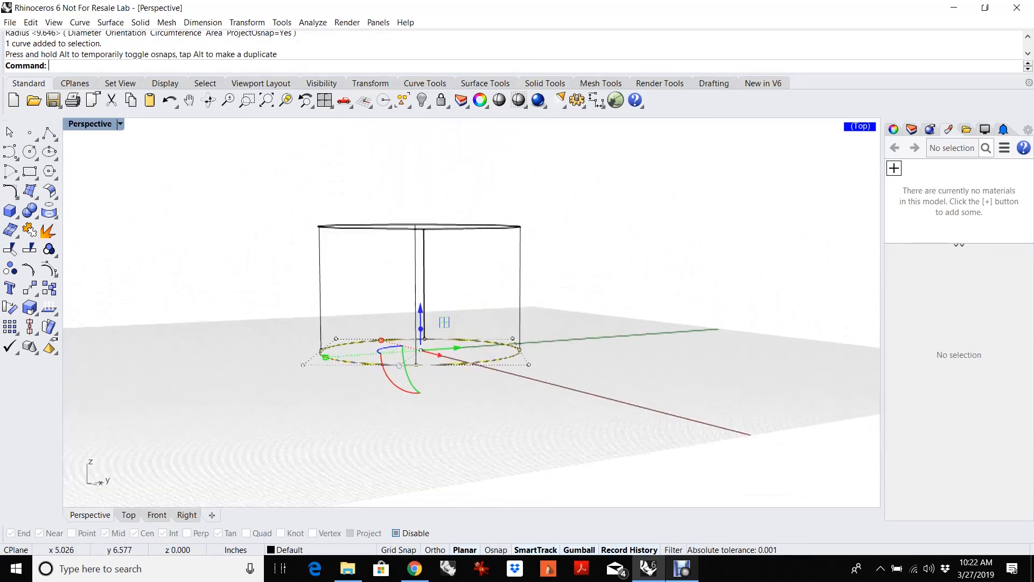
left_click(186, 514)
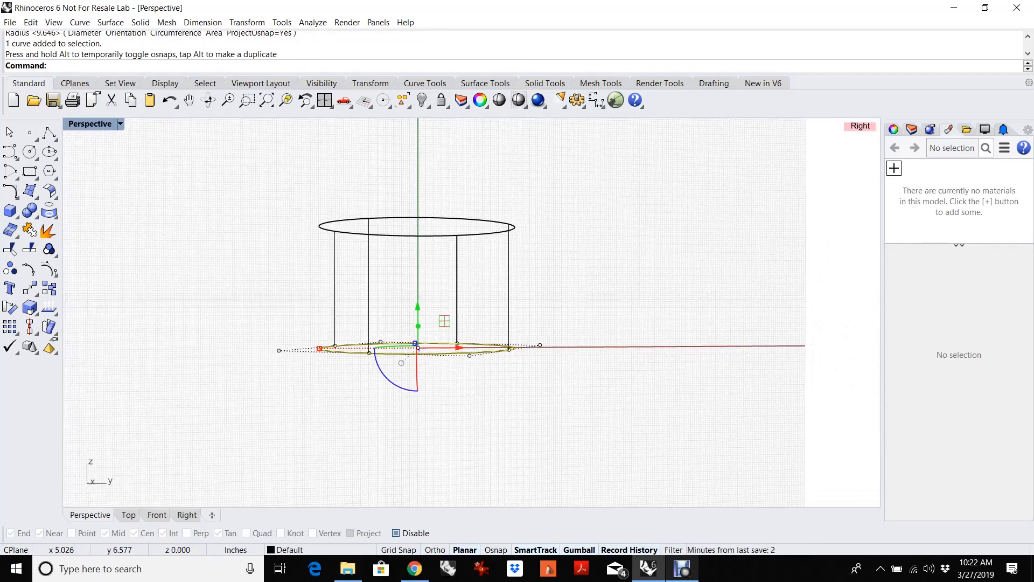
left_click(29, 152)
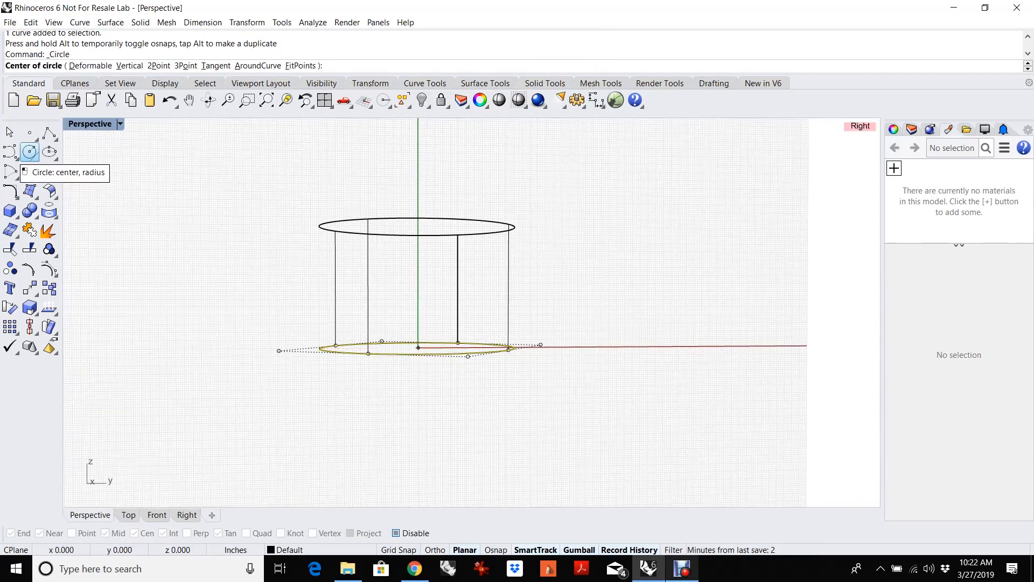
left_click(417, 348)
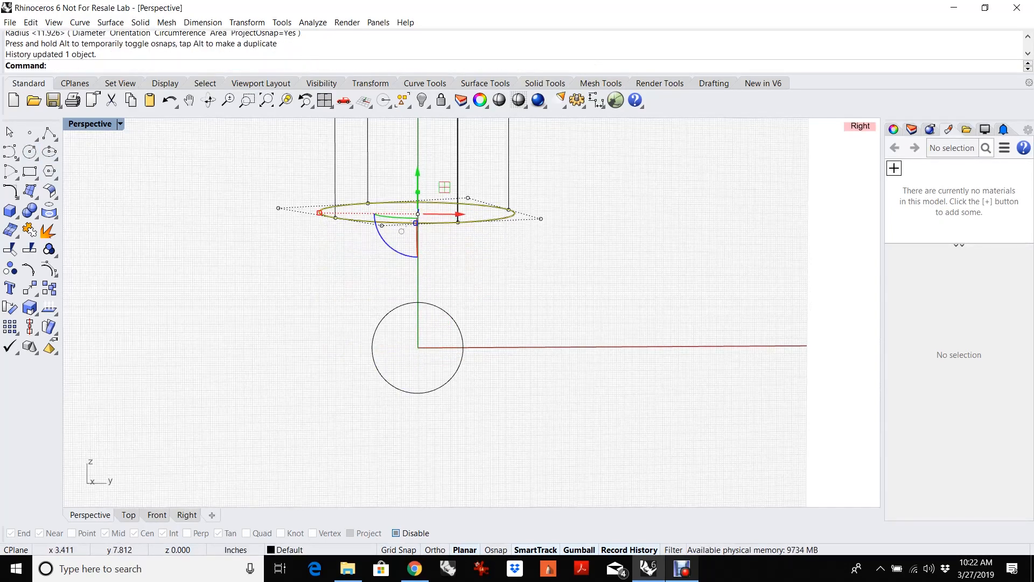
key("ctrl+z")
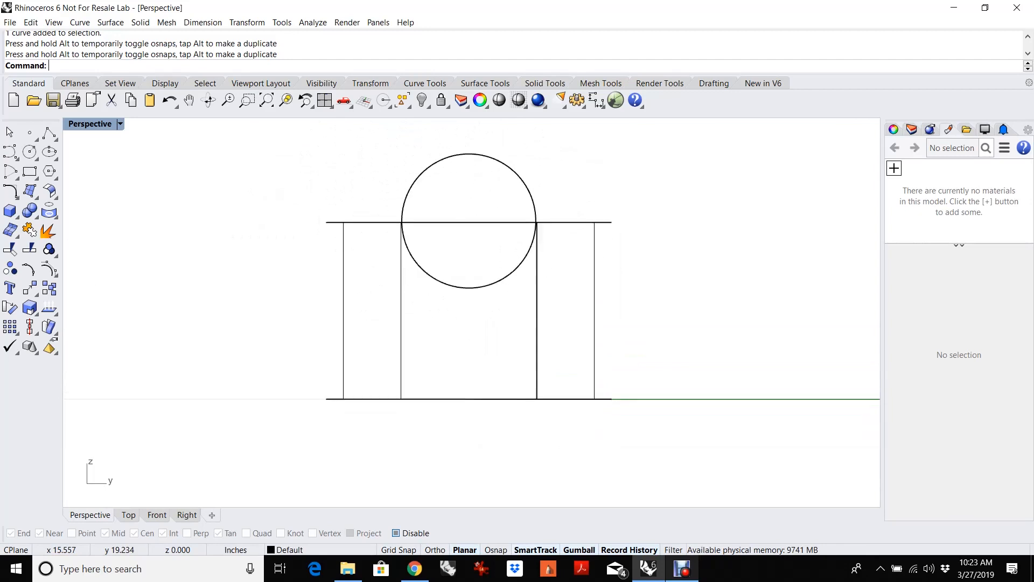
- Trace a closed polyline outline with a rectangular notch upright near the cylinders and select it
left_click(48, 135)
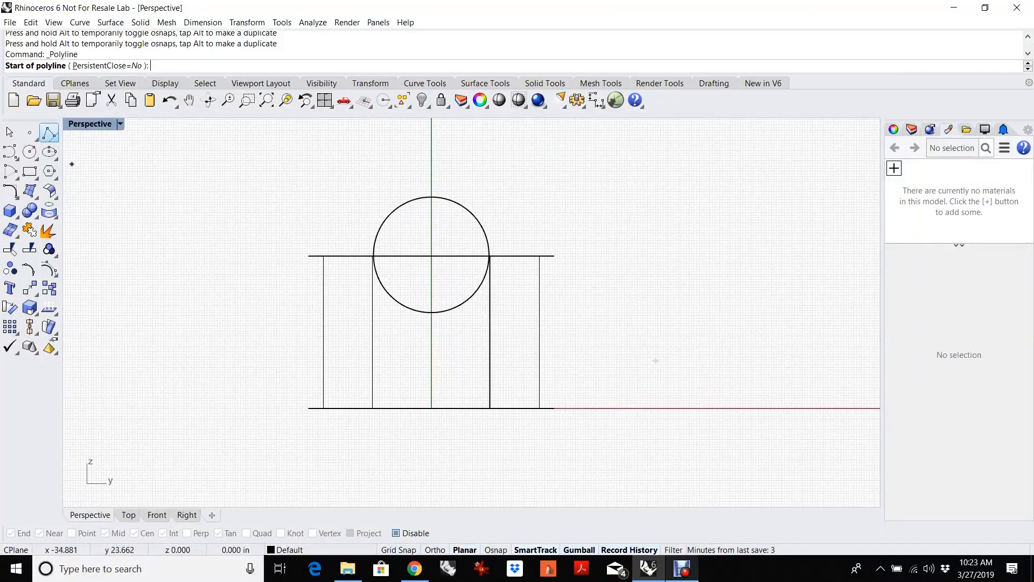
left_click(687, 269)
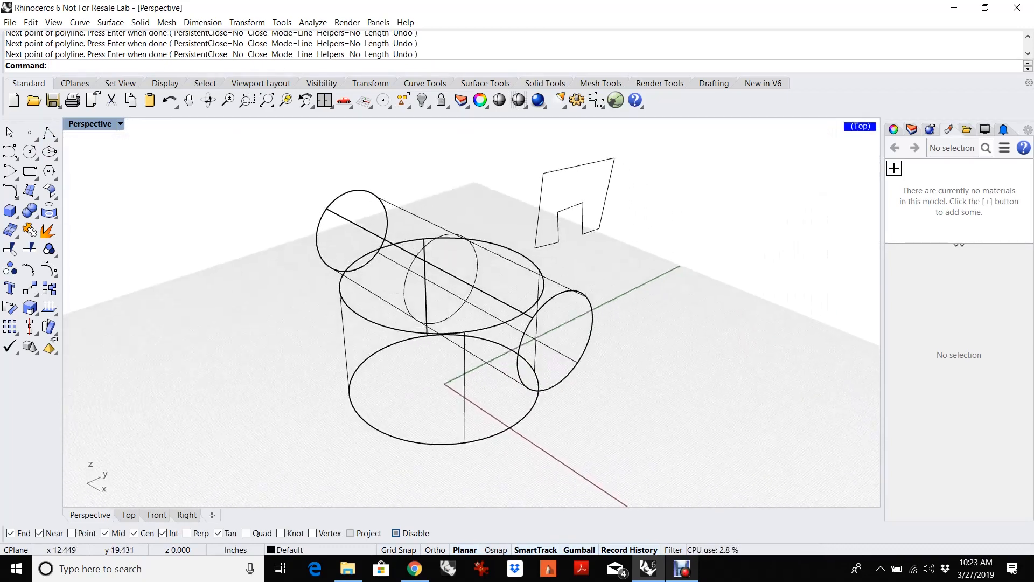
left_click(577, 198)
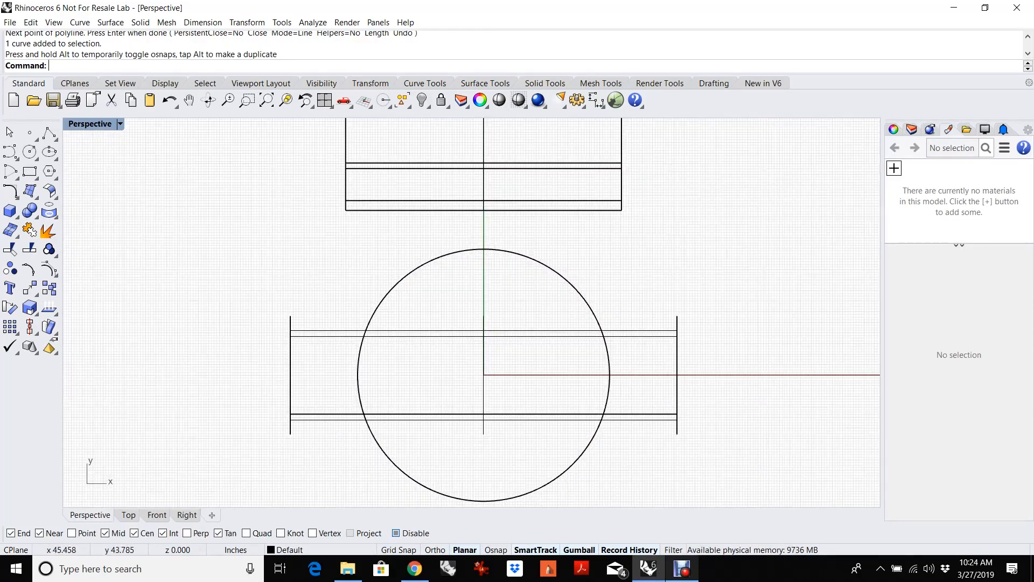
scroll("down", 3)
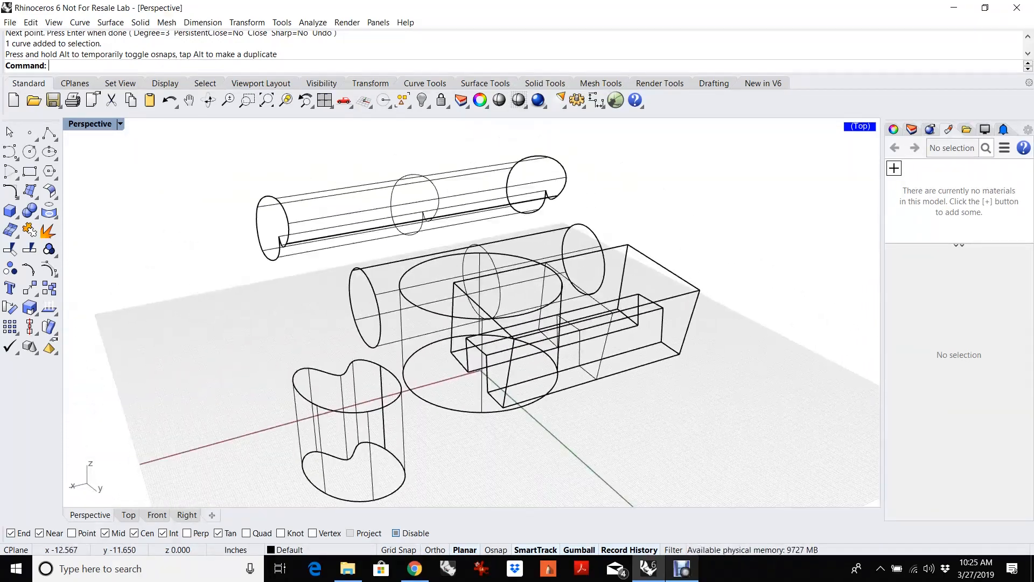
- Orbit the Perspective view around the finished group of wireframe objects
left_click_drag(462, 297, 494, 263)
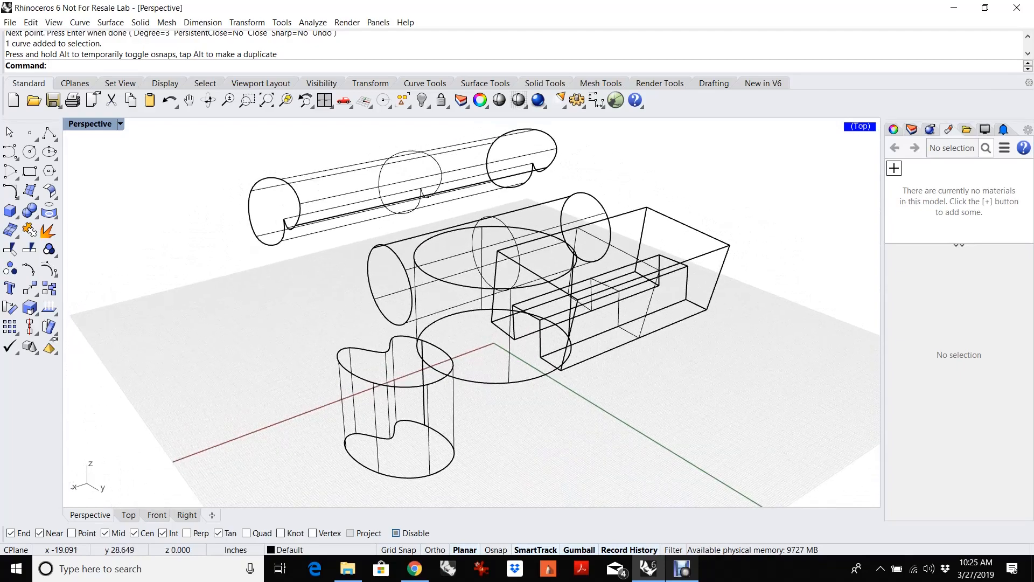